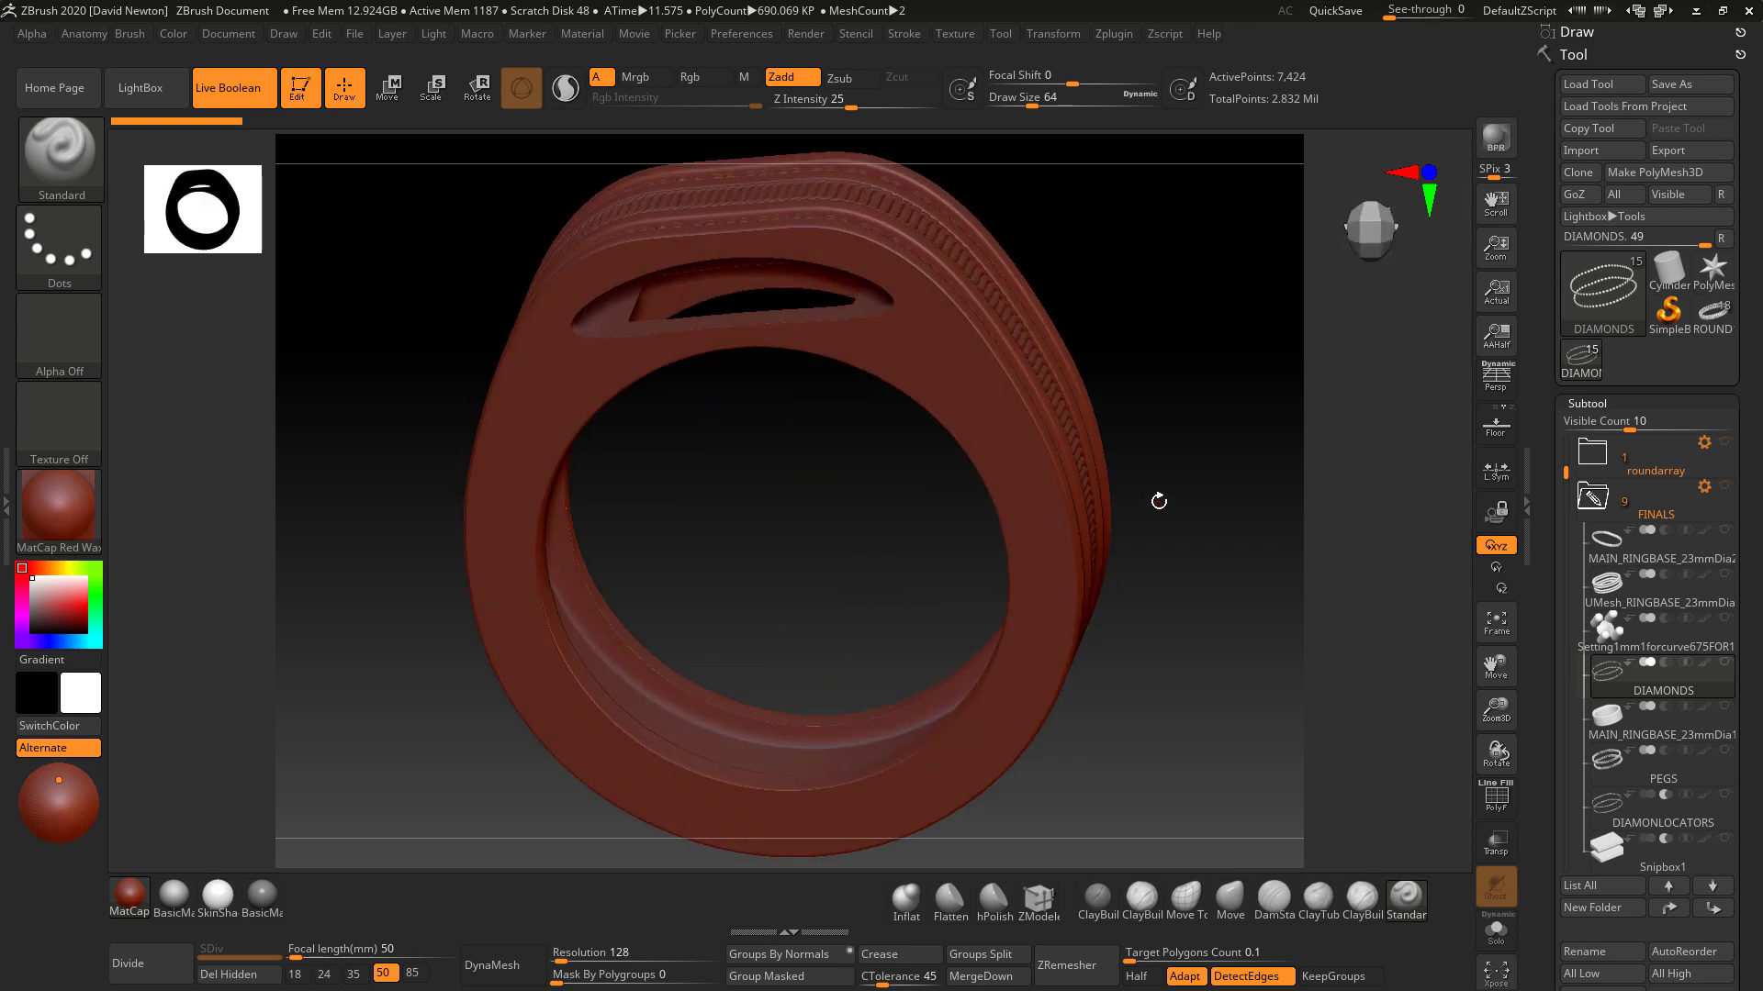
mouse_move(1159, 497)
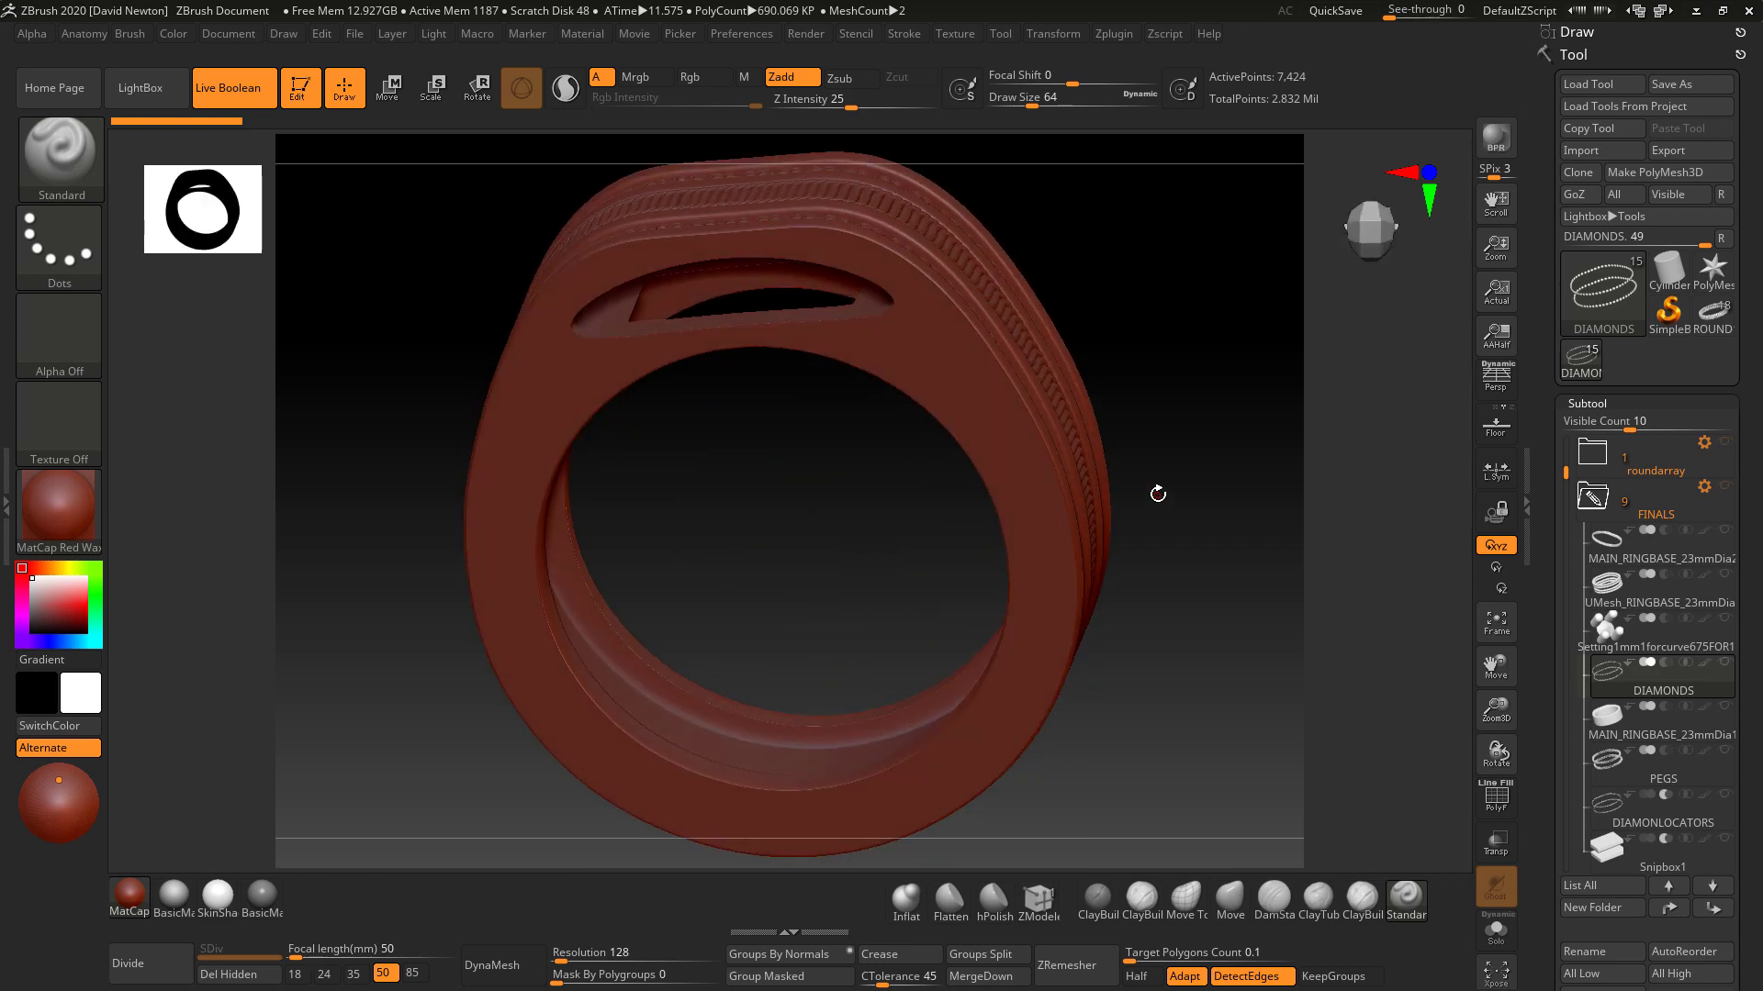